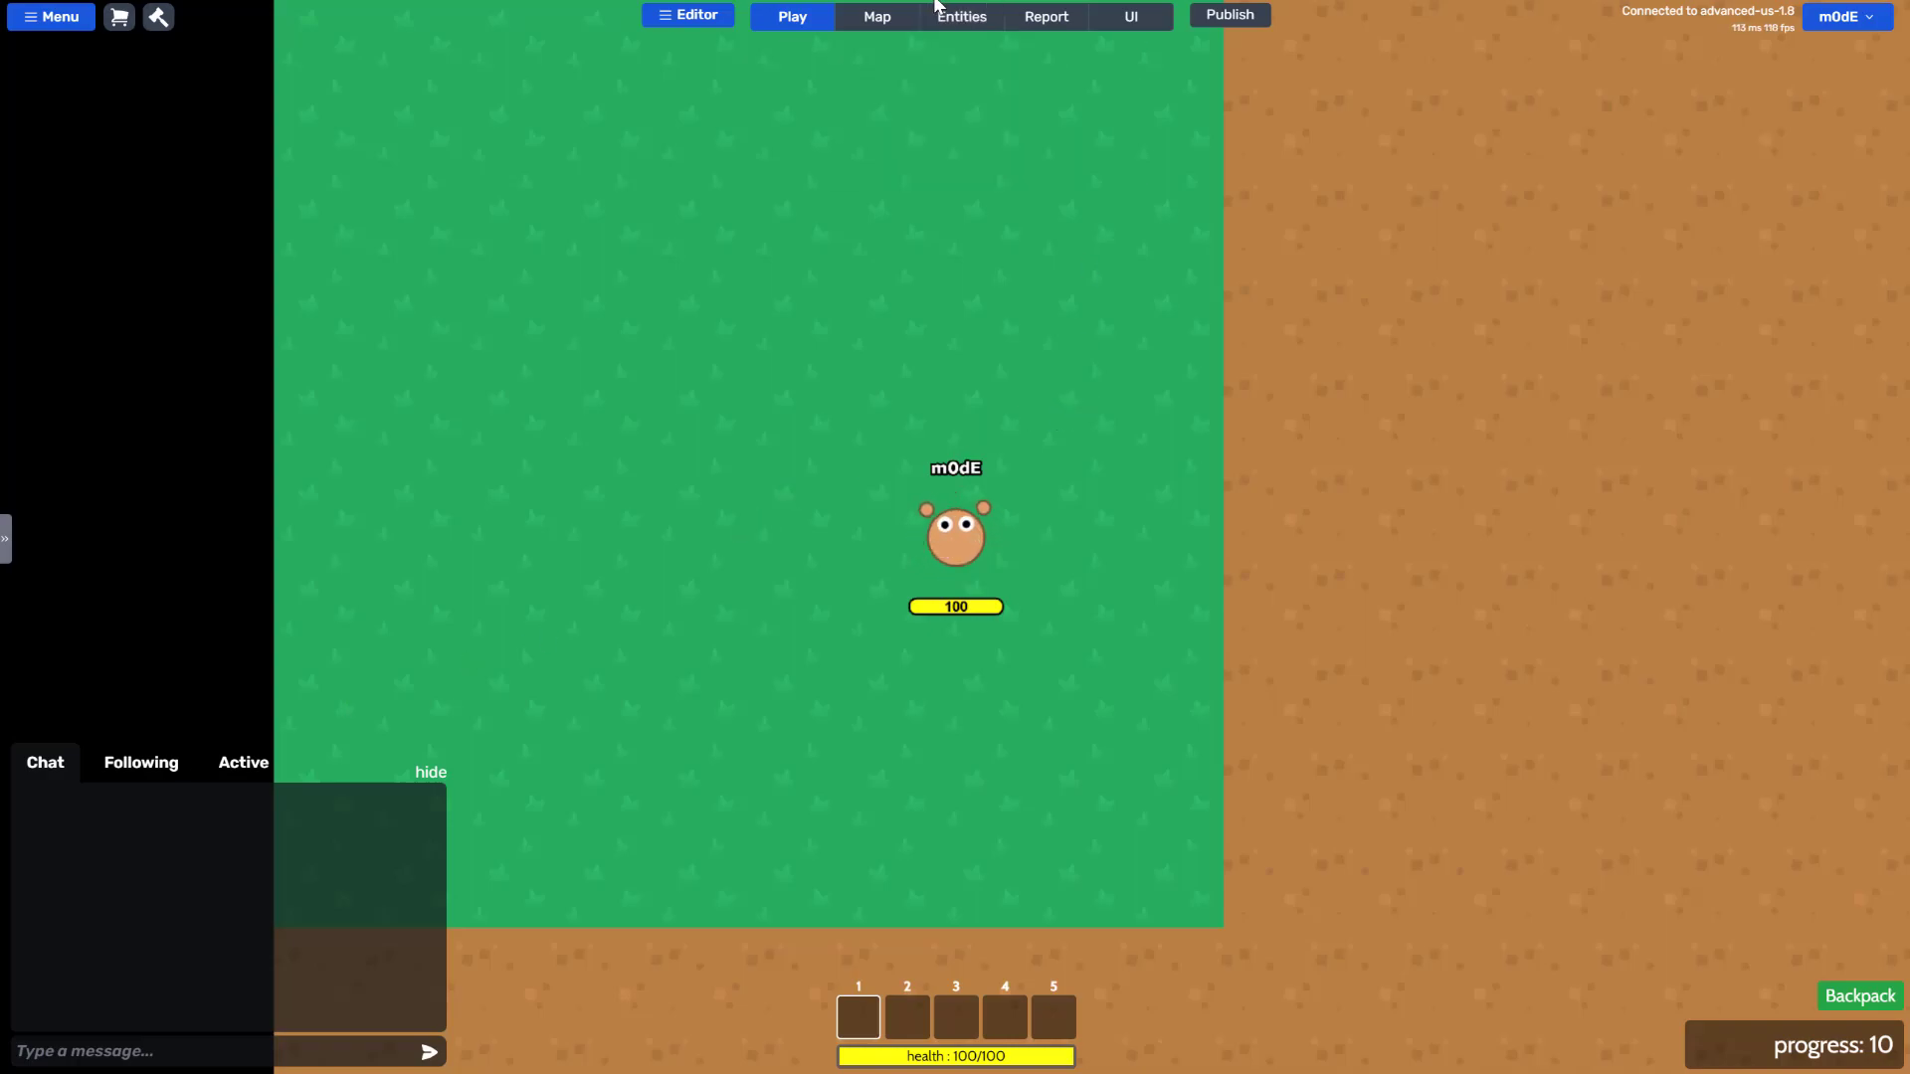
# Show the game's entity list with world scripts, player types, units and items.
pyautogui.click(961, 16)
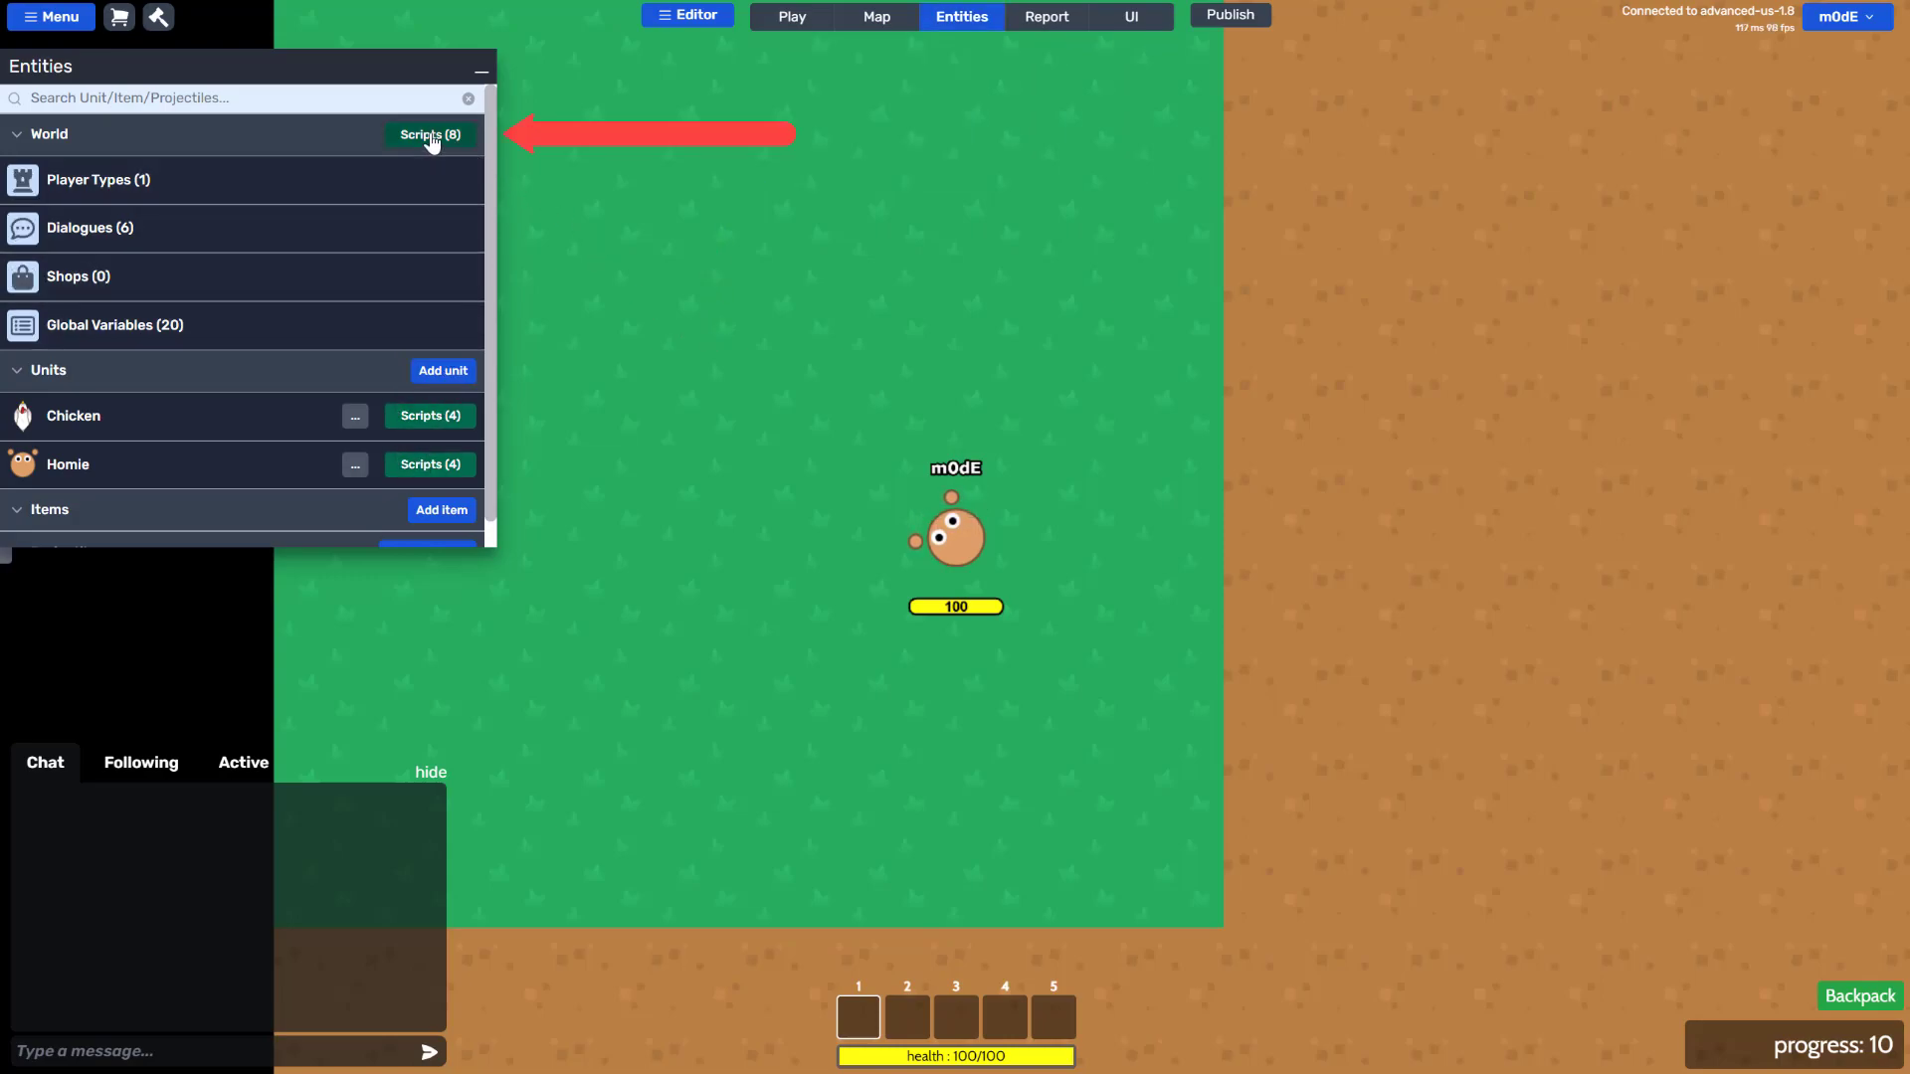
# Show the World's global scripts on the initialize script with its 'when game starts' trigger.
pyautogui.click(430, 133)
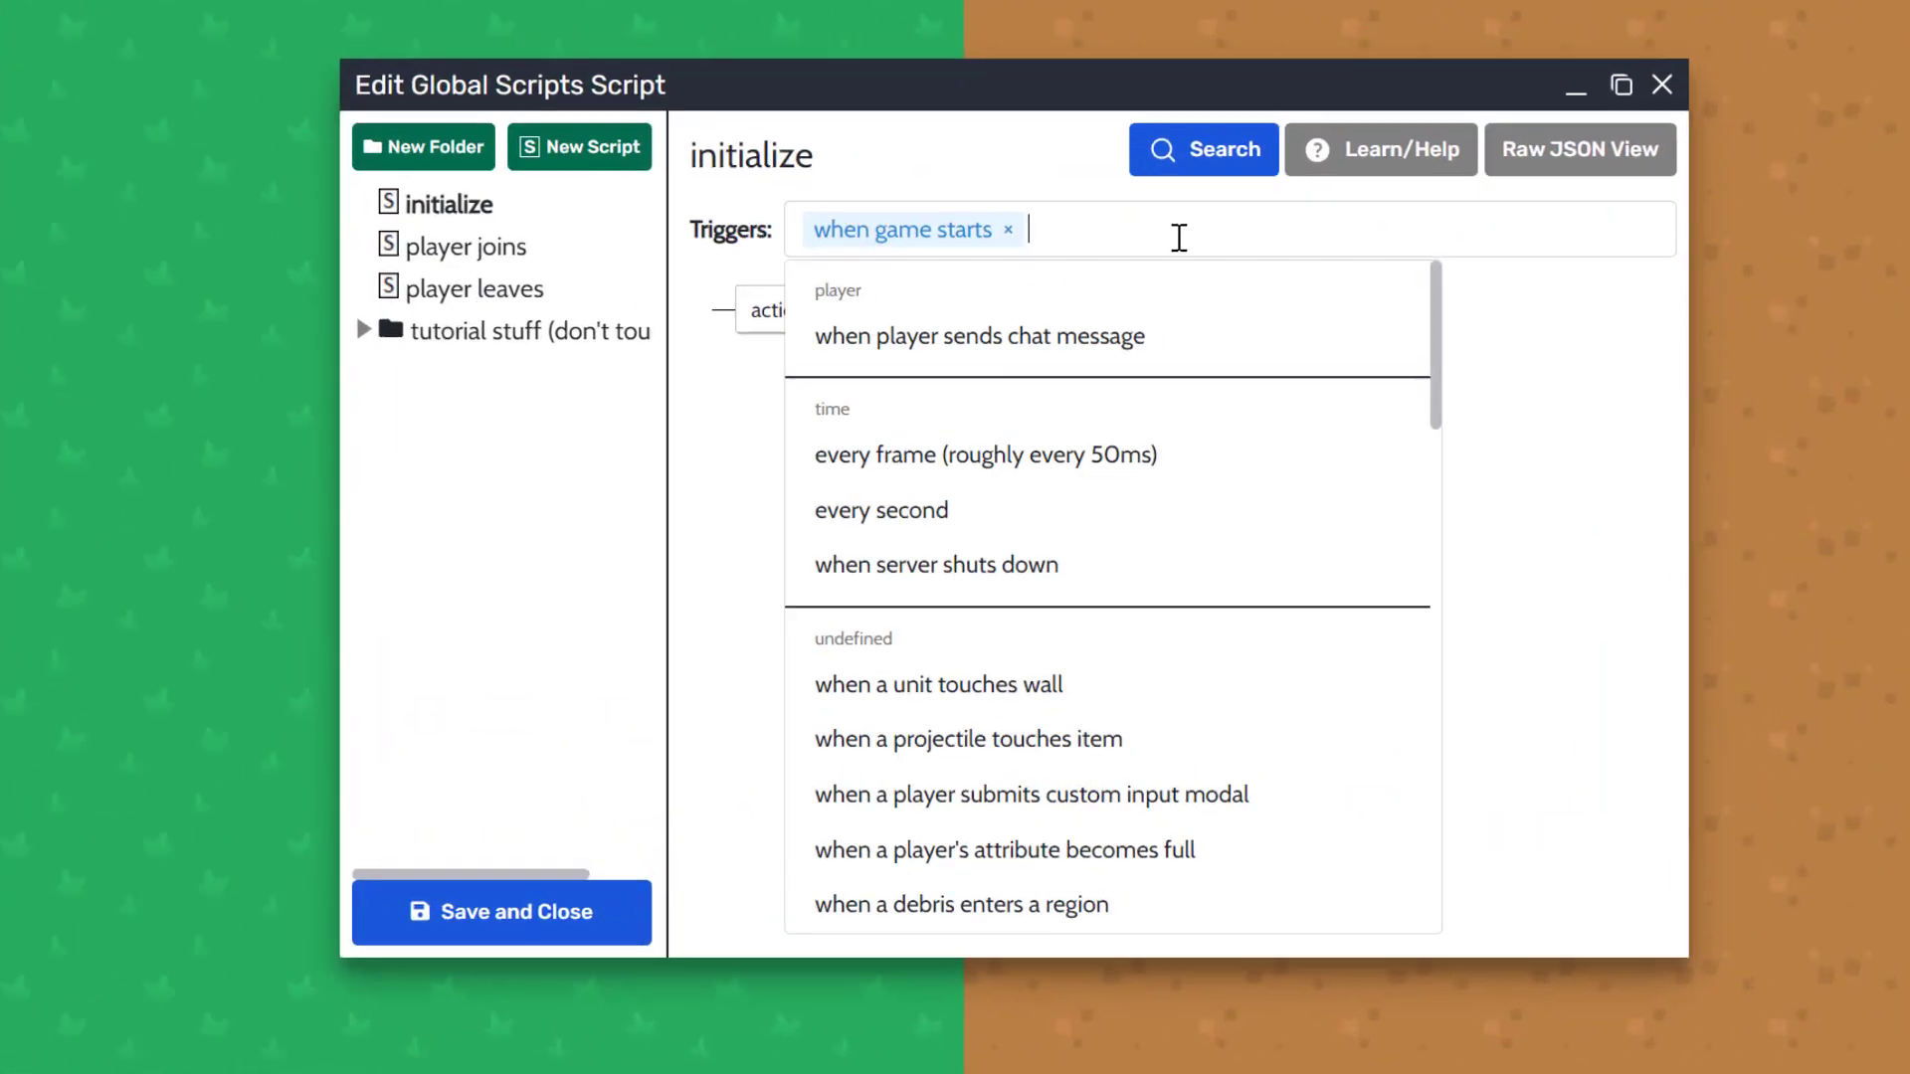
pyautogui.scroll(-3)
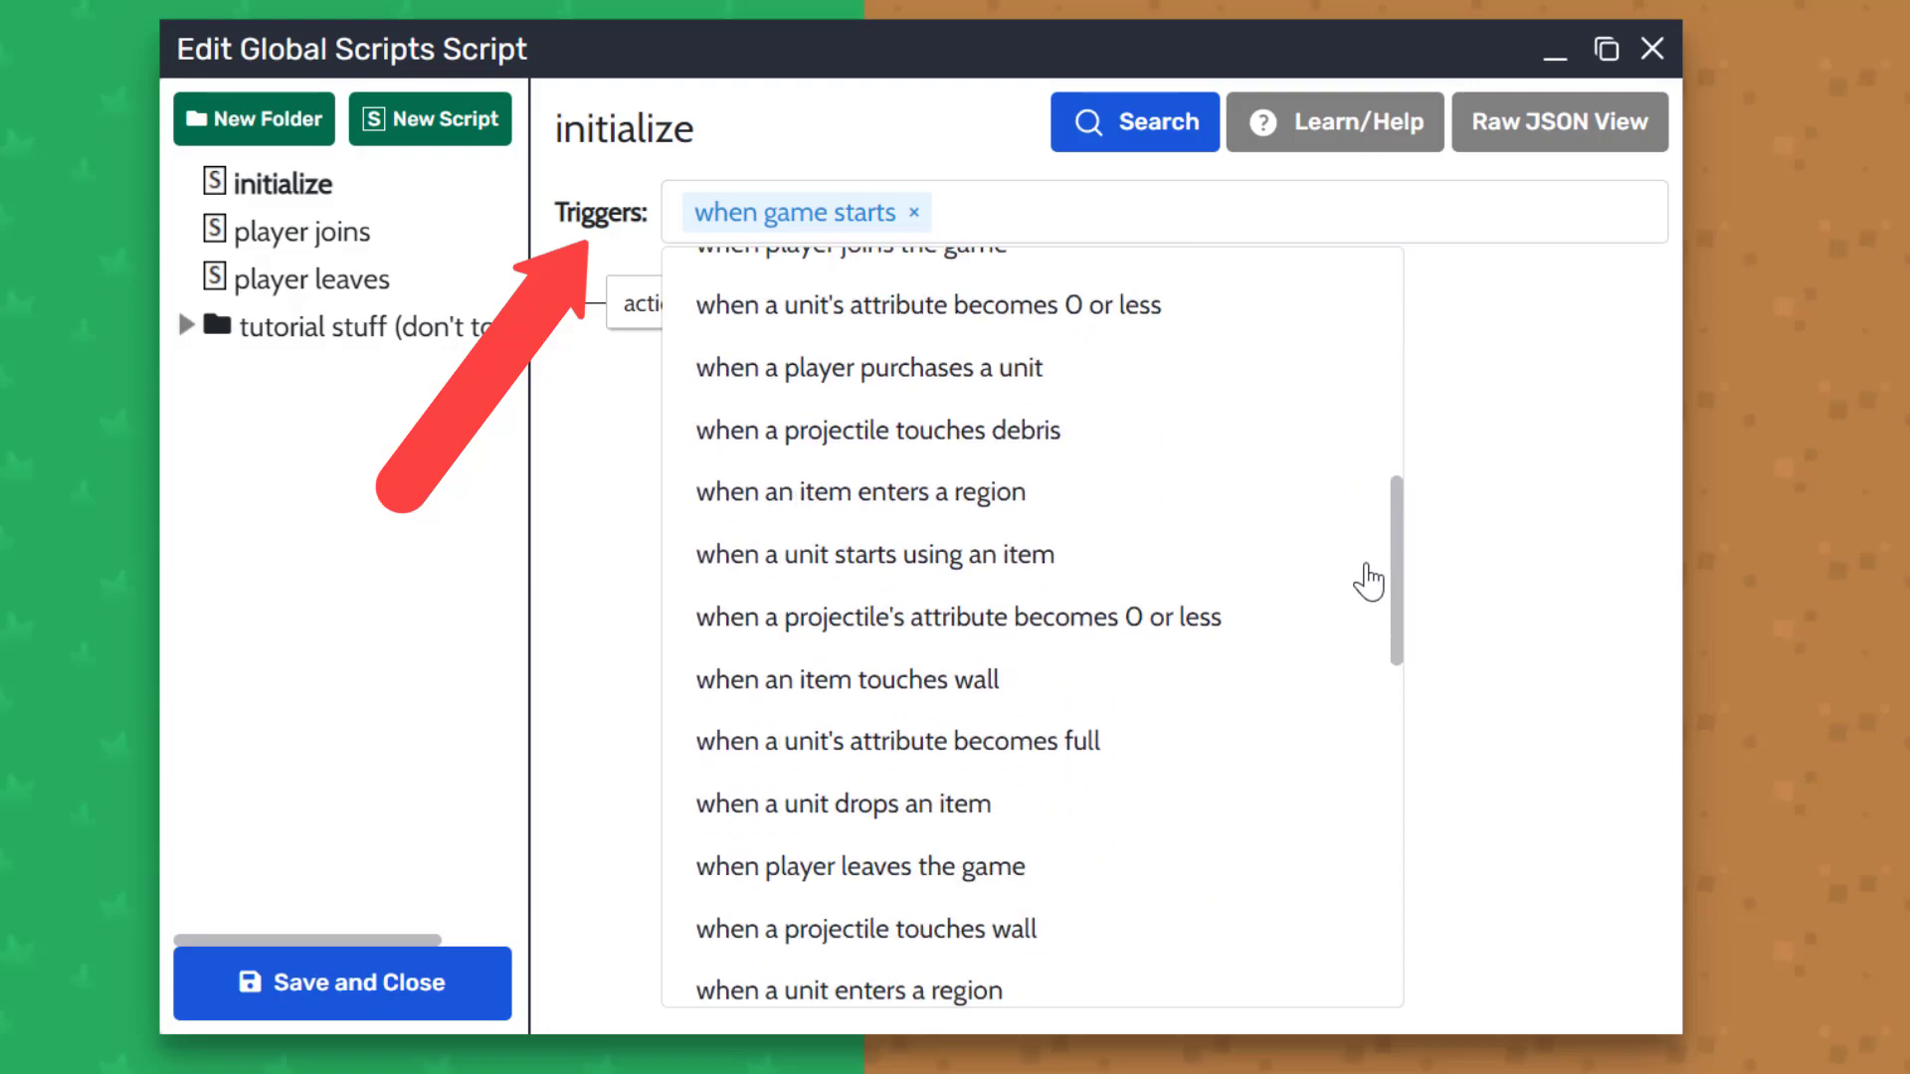
pyautogui.click(620, 560)
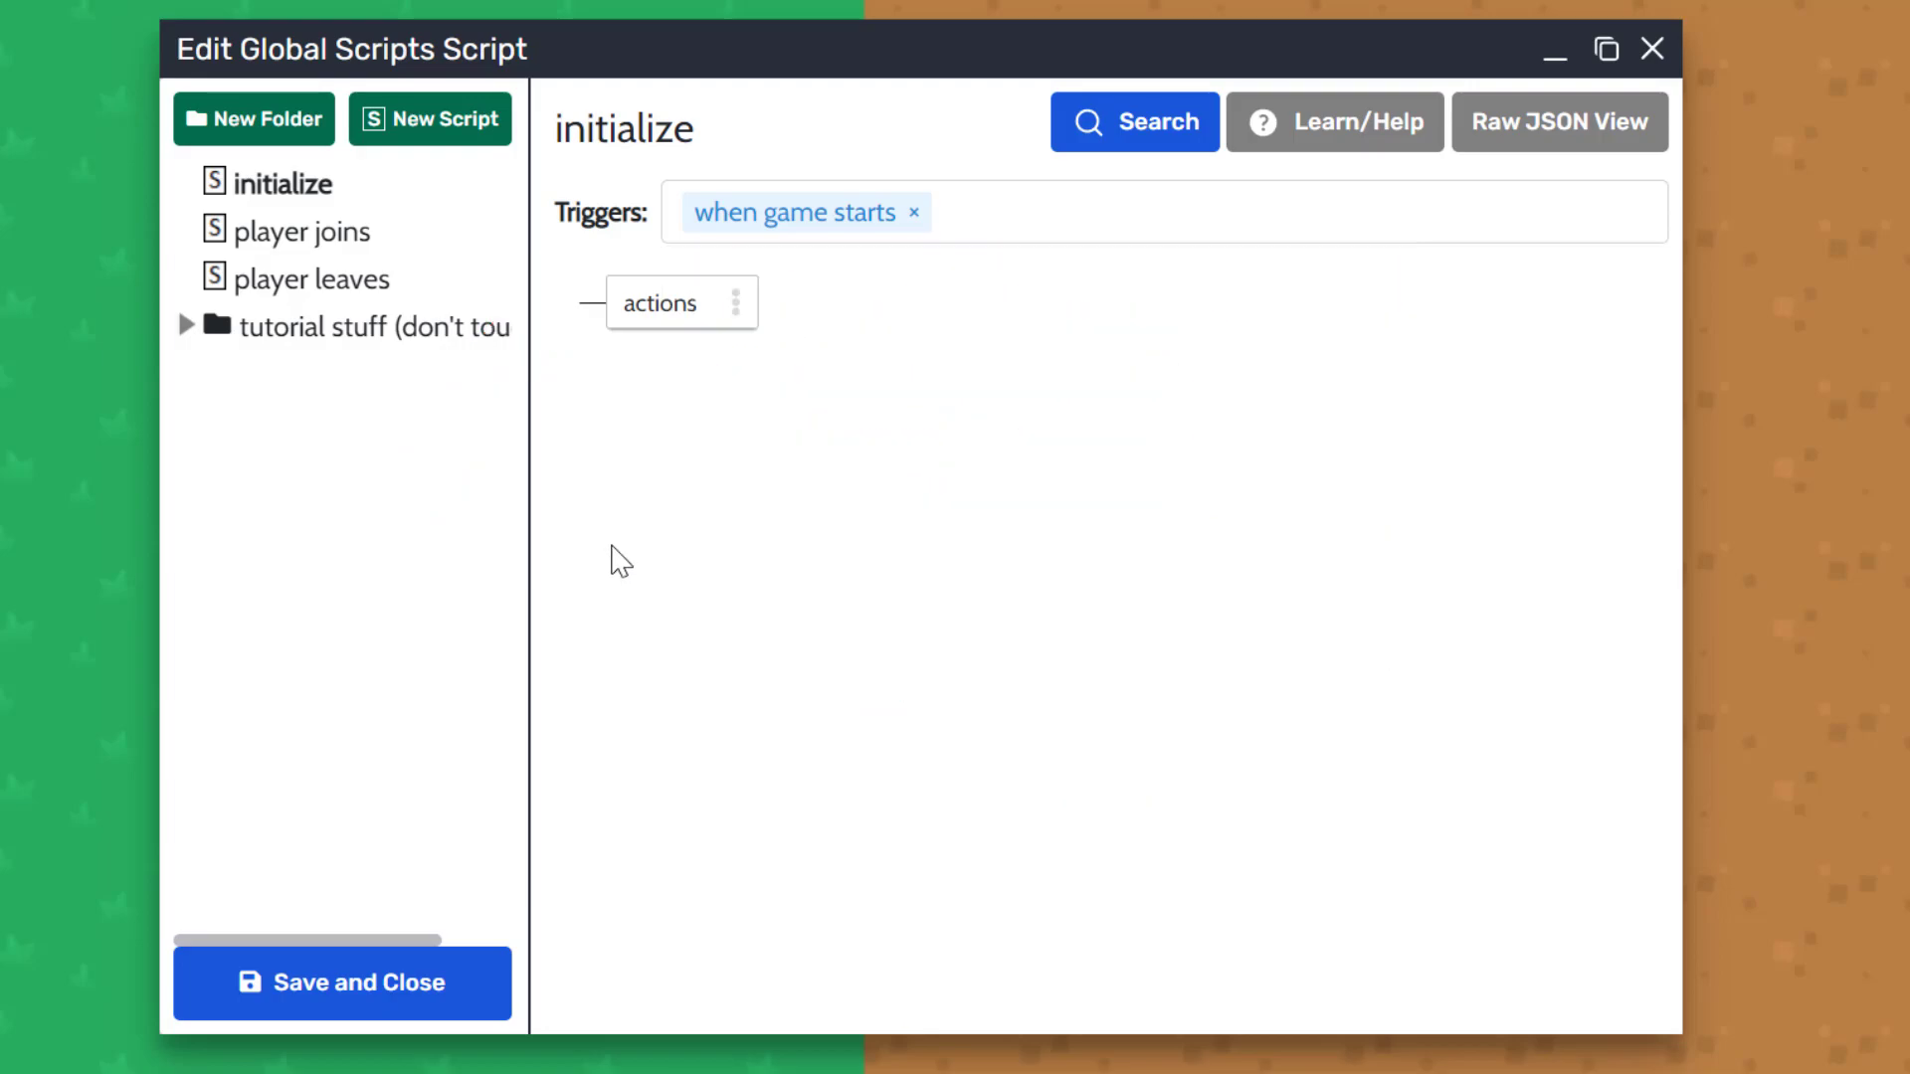
# Give 'player joins' actions creating Homie at a random spawn and camera-tracking it, checking Homie's Controls.
pyautogui.click(304, 231)
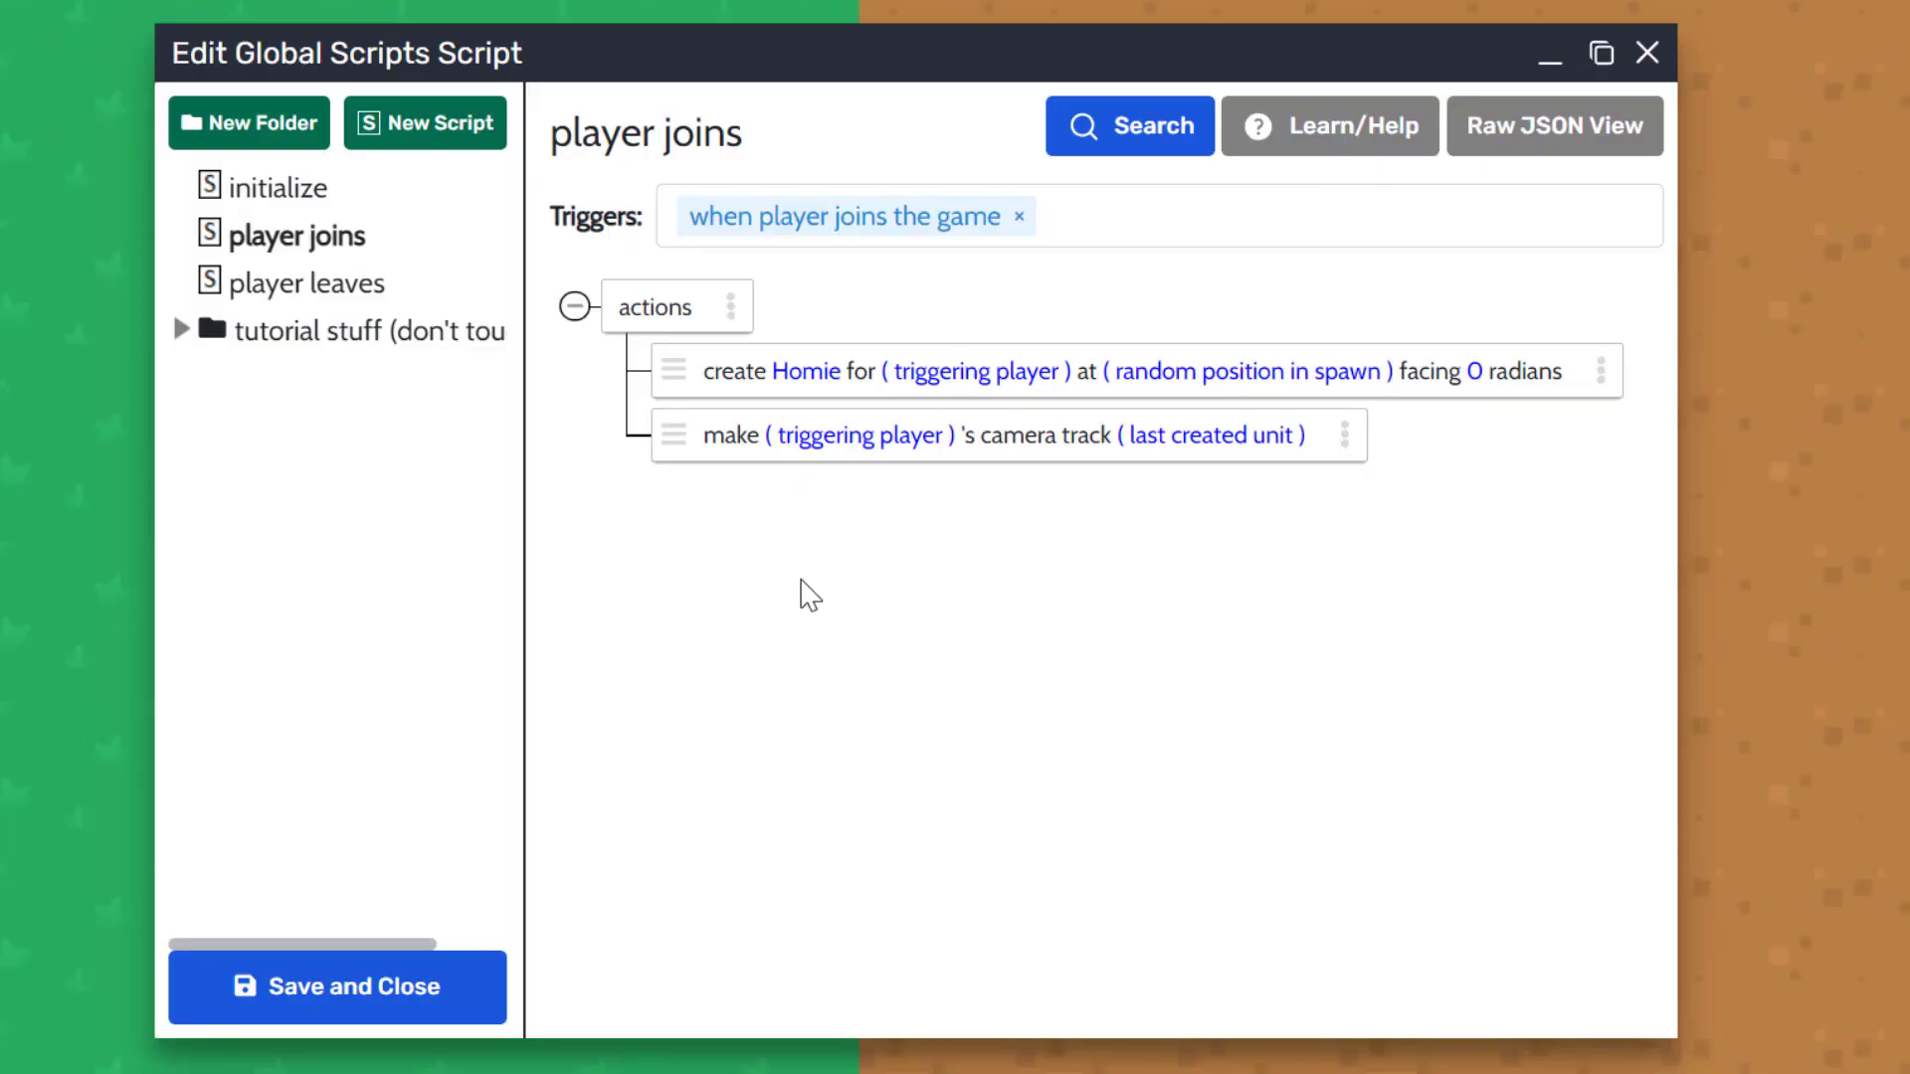
pyautogui.moveTo(1033, 314)
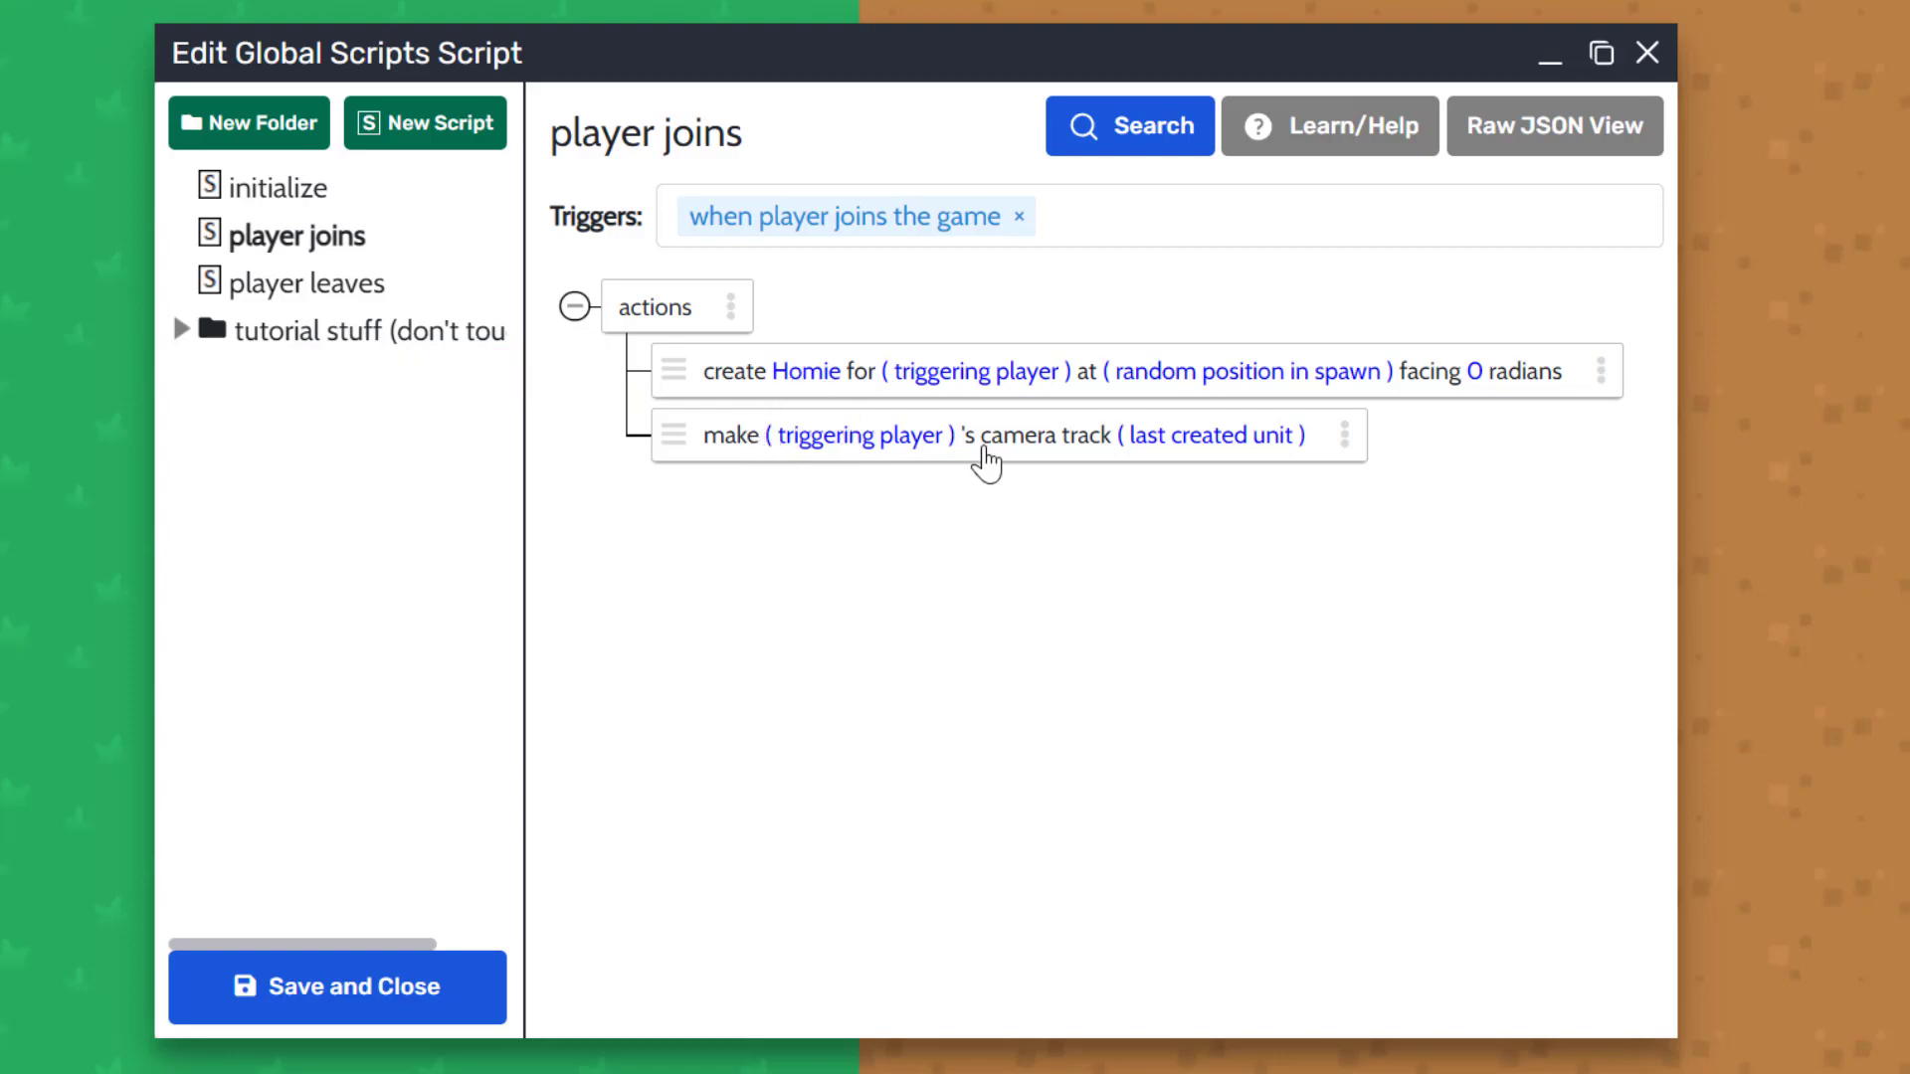
pyautogui.moveTo(994, 396)
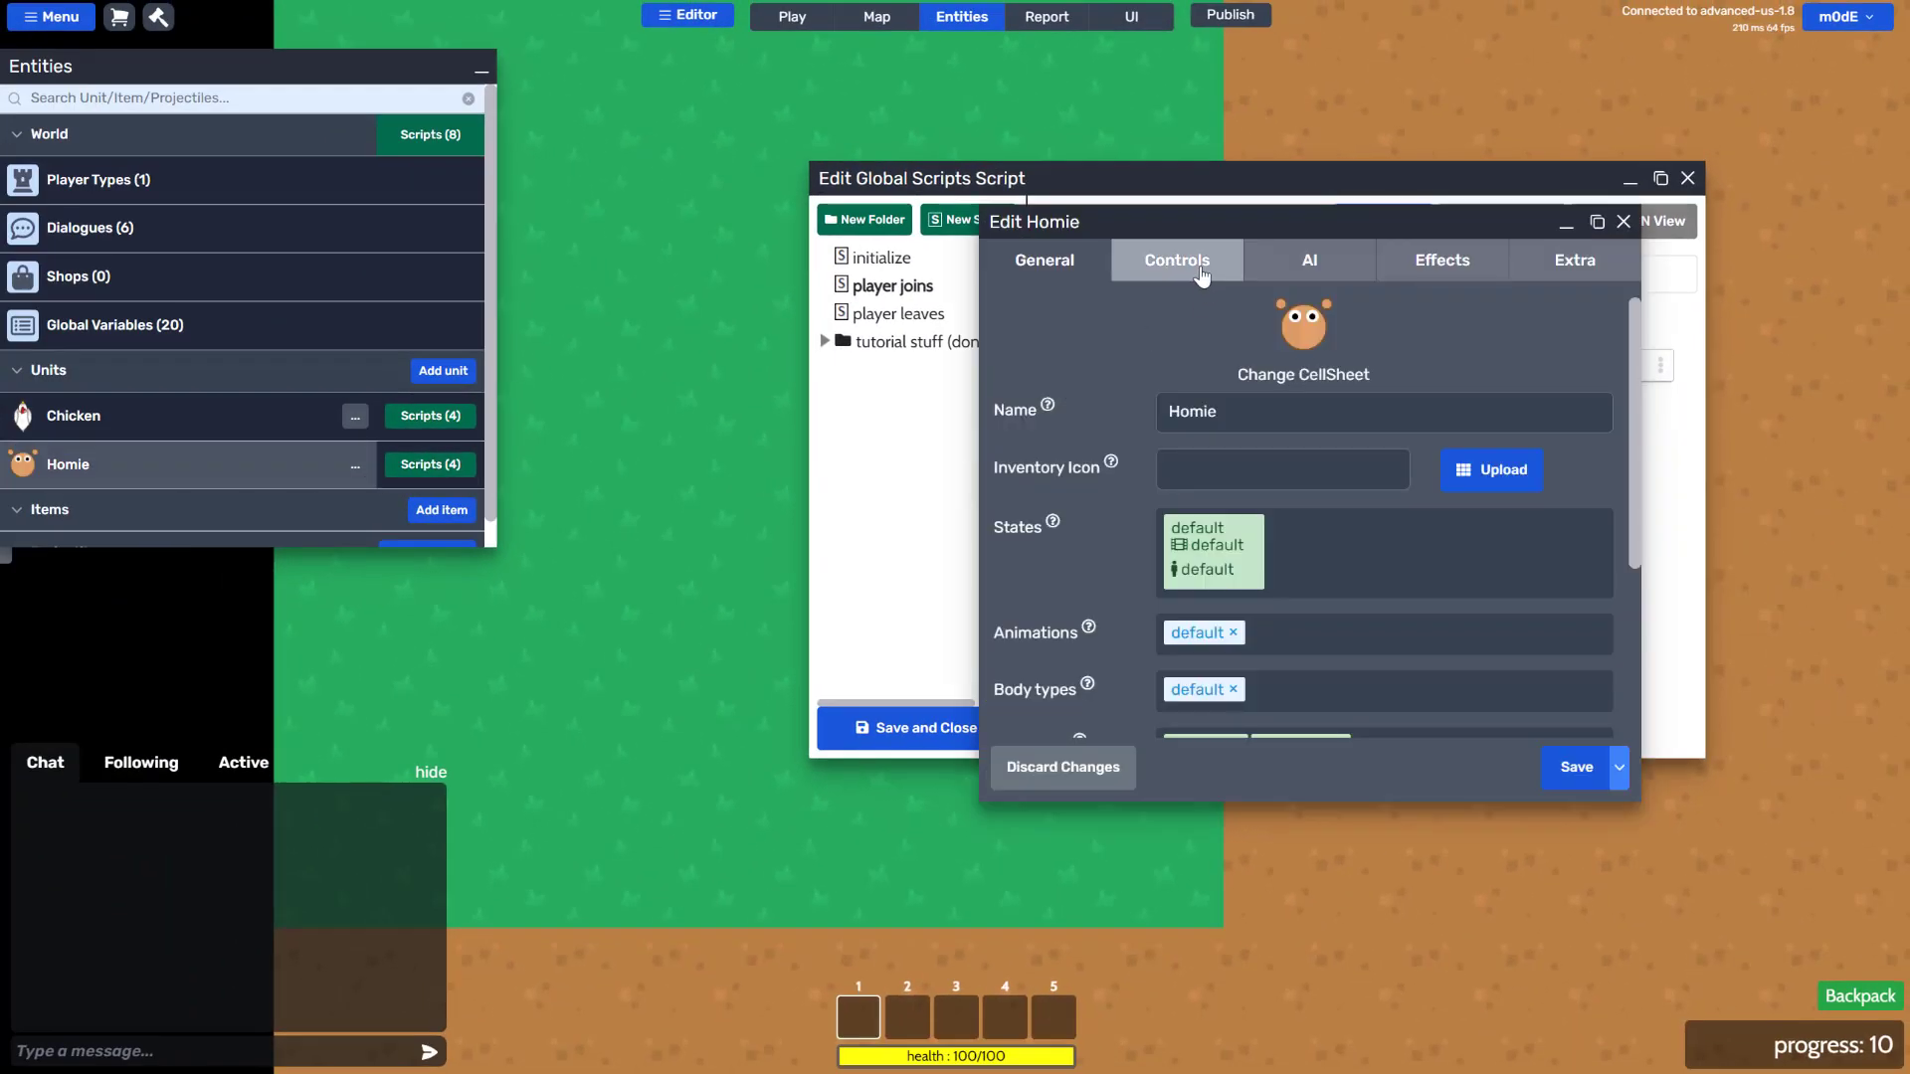
pyautogui.click(1174, 258)
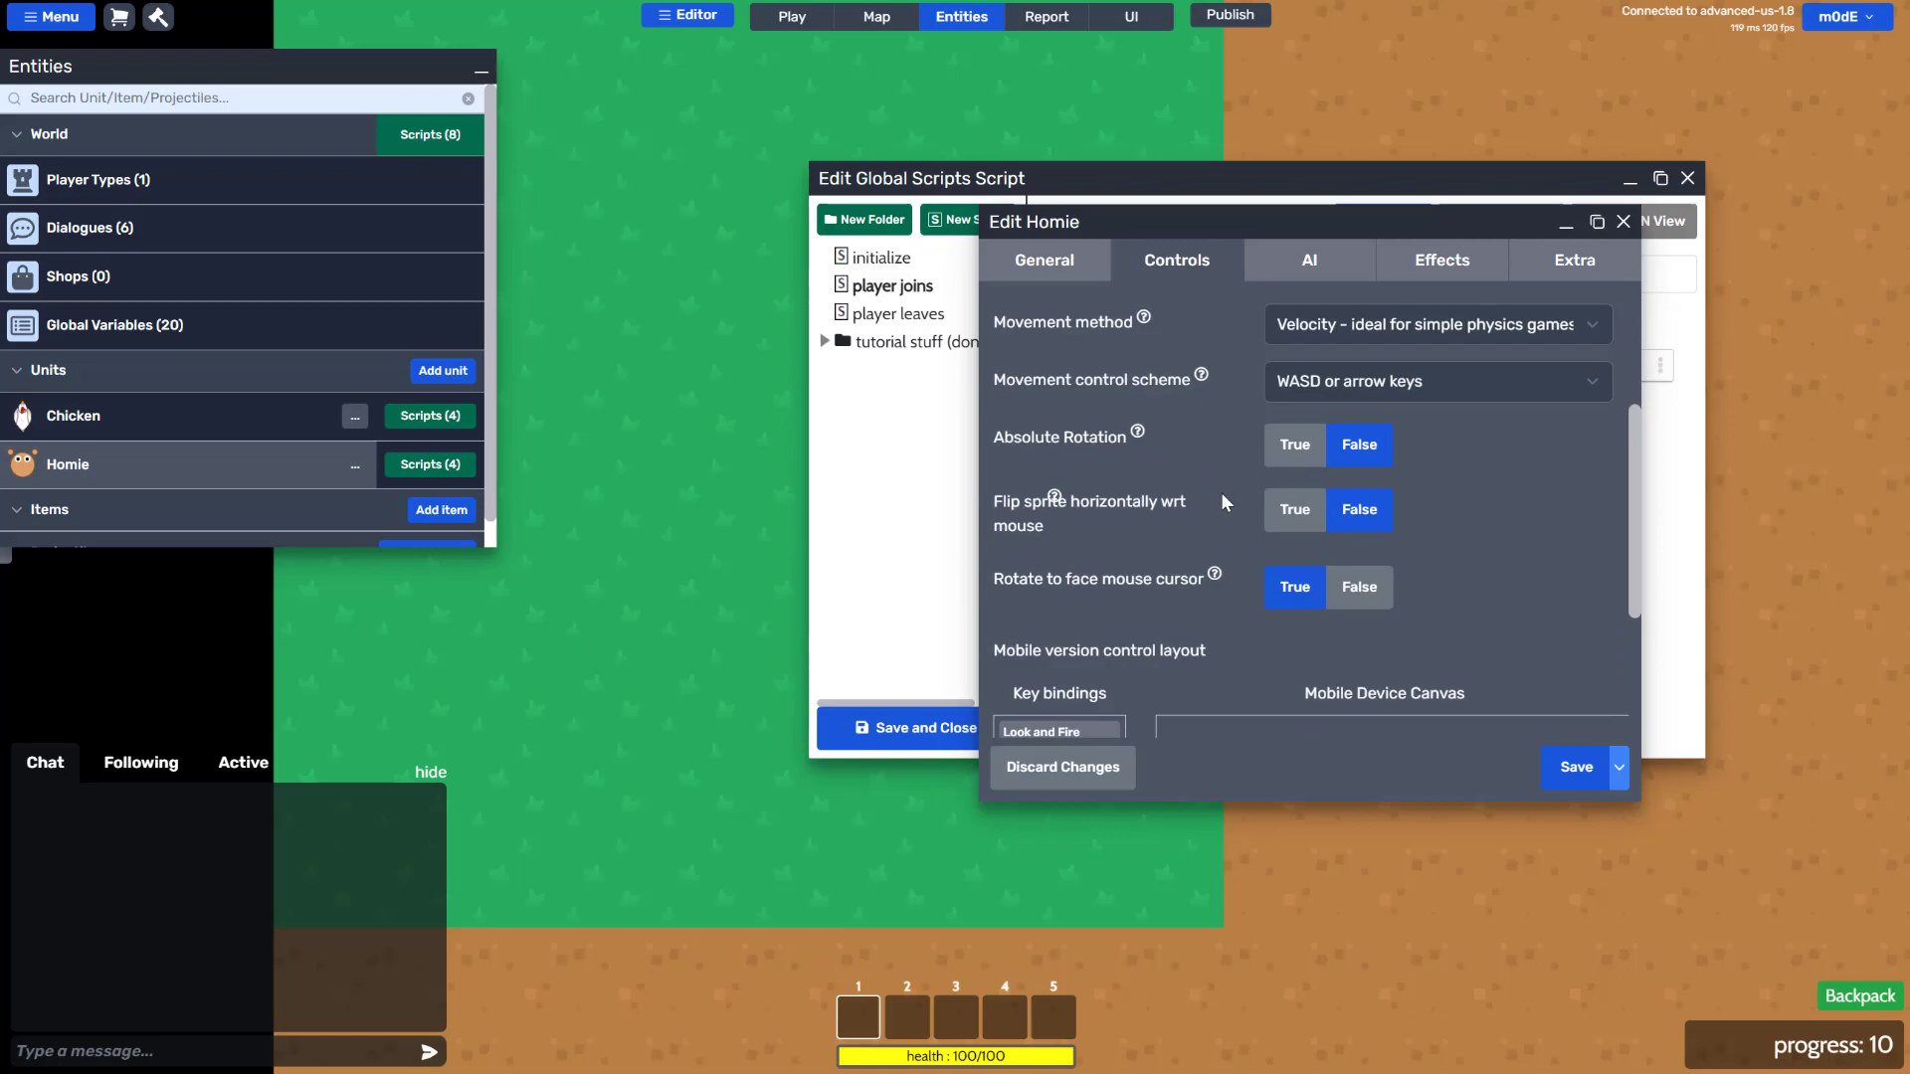
pyautogui.scroll(-3)
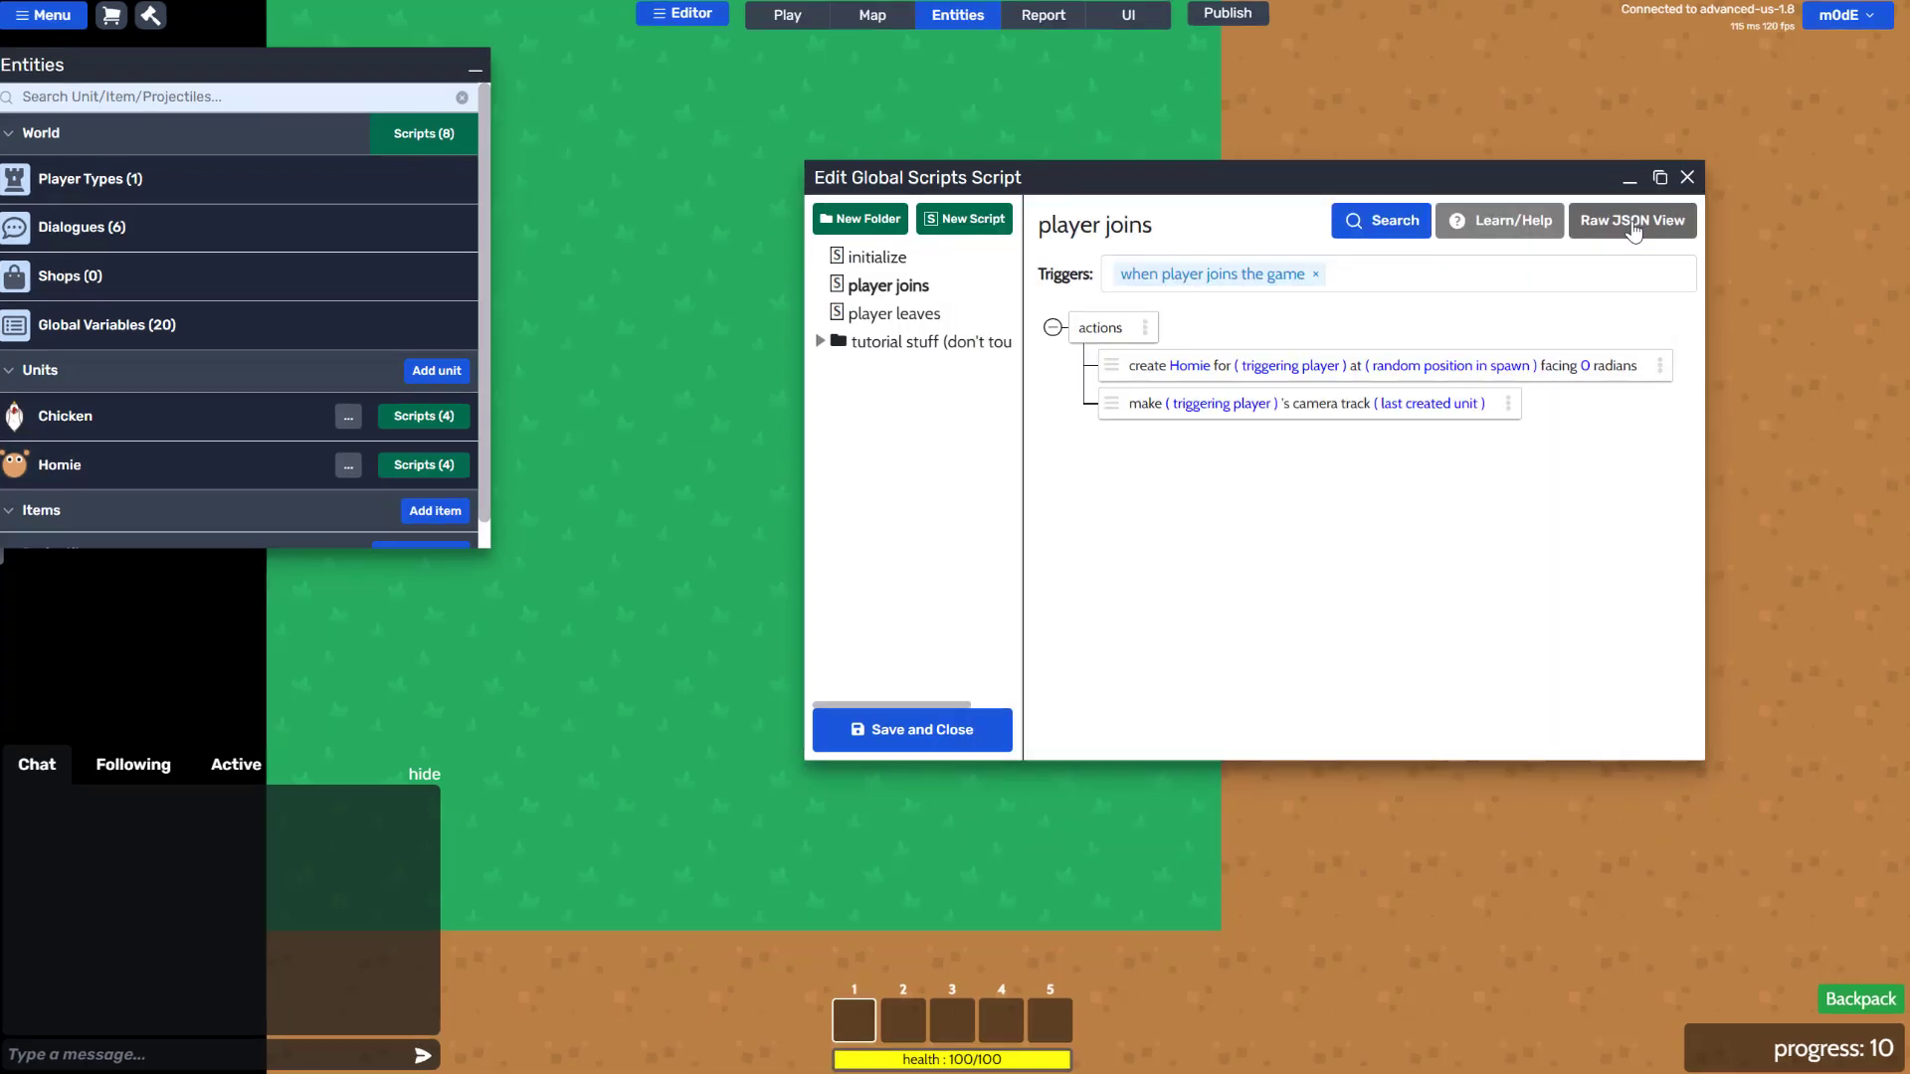
pyautogui.click(1659, 177)
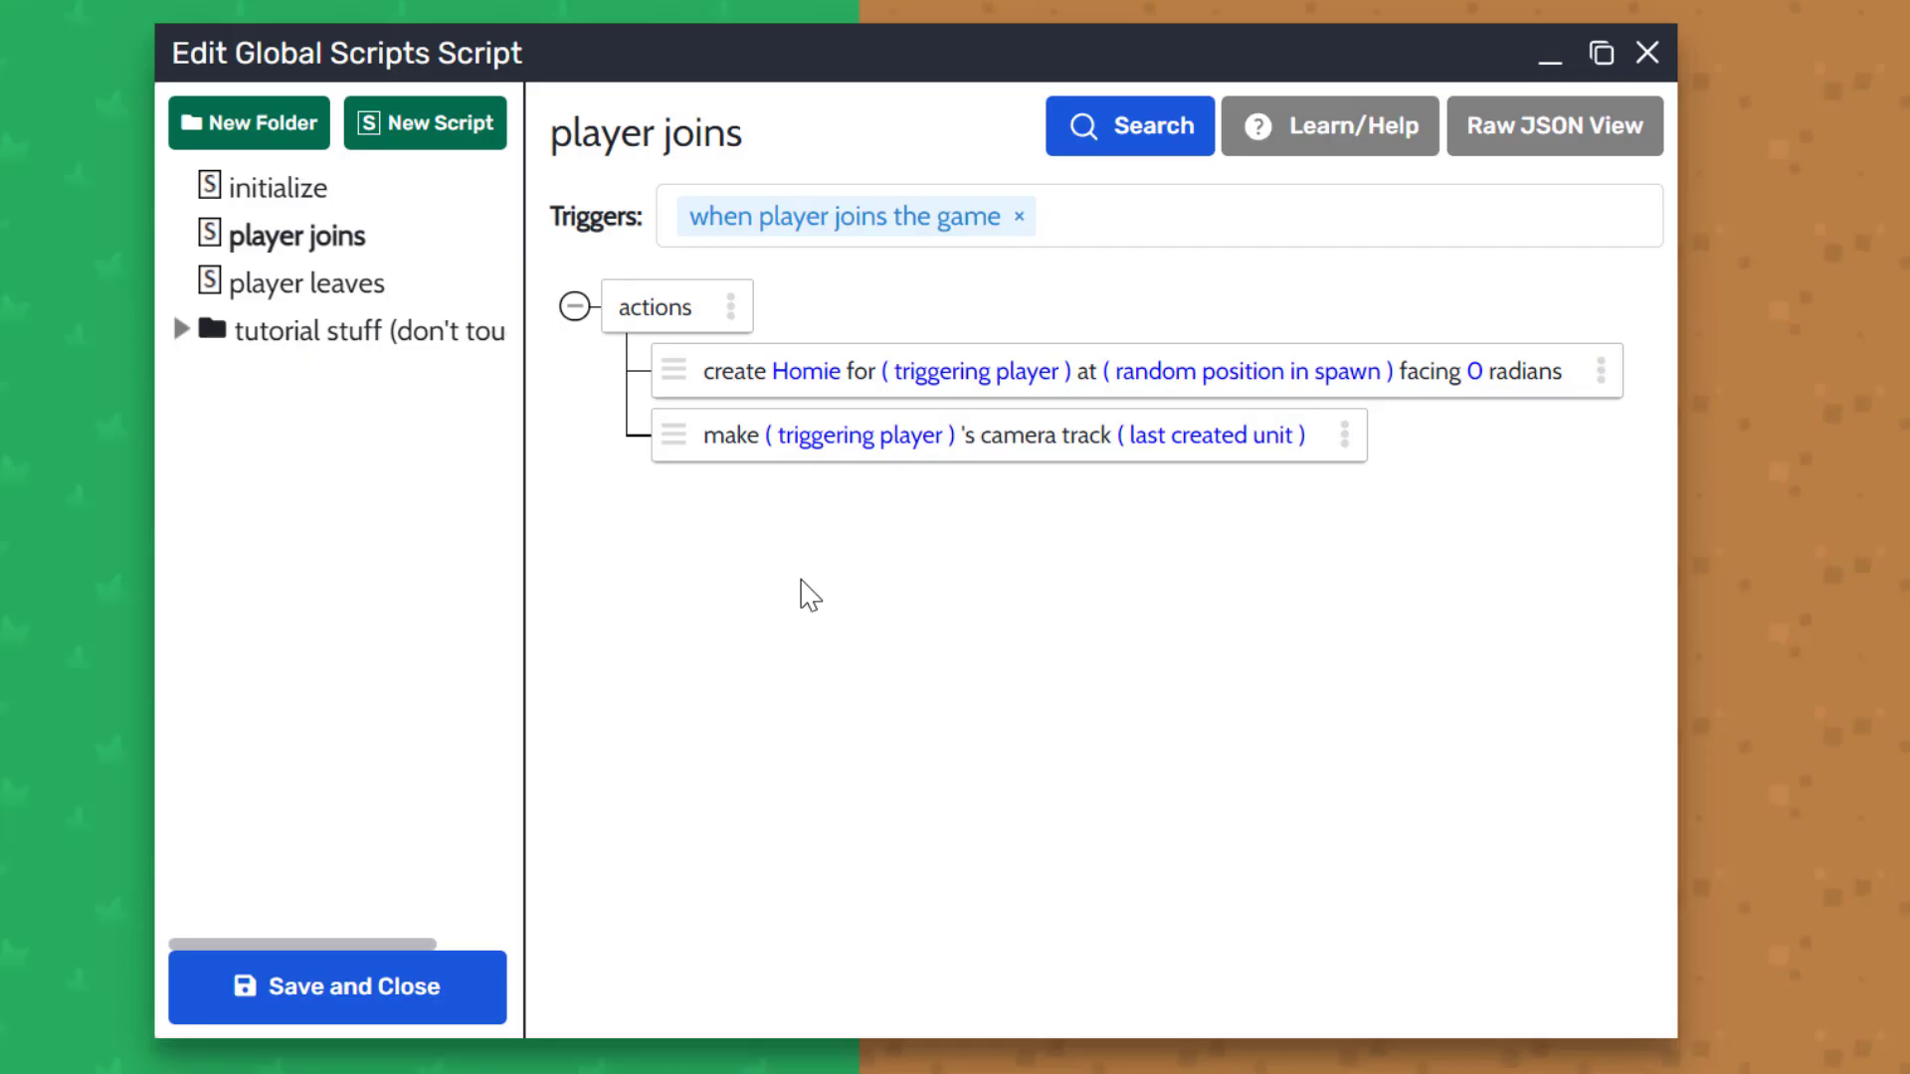
# Run the game to verify the camera follows the spawned Homie.
pyautogui.click(336, 986)
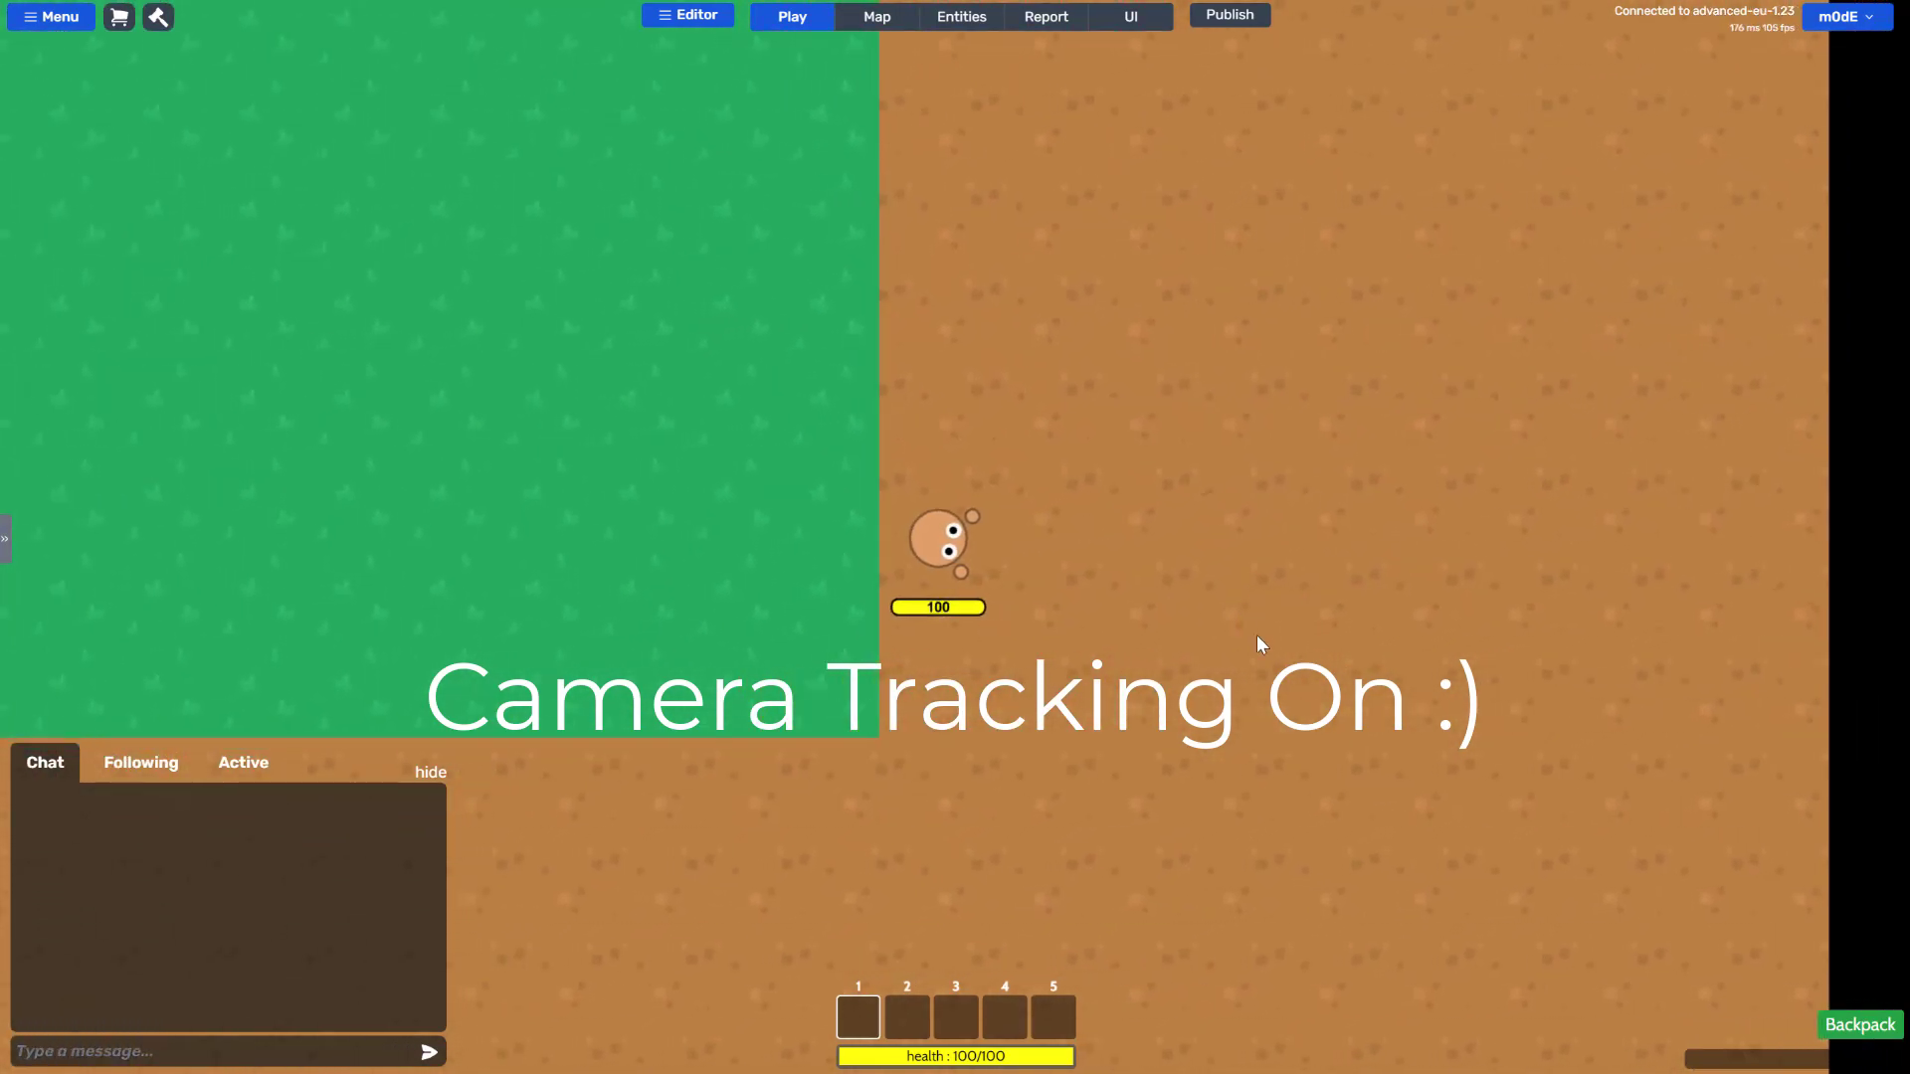
# Go back to the editor with the 'player joins' script and its actions shown again.
pyautogui.click(961, 16)
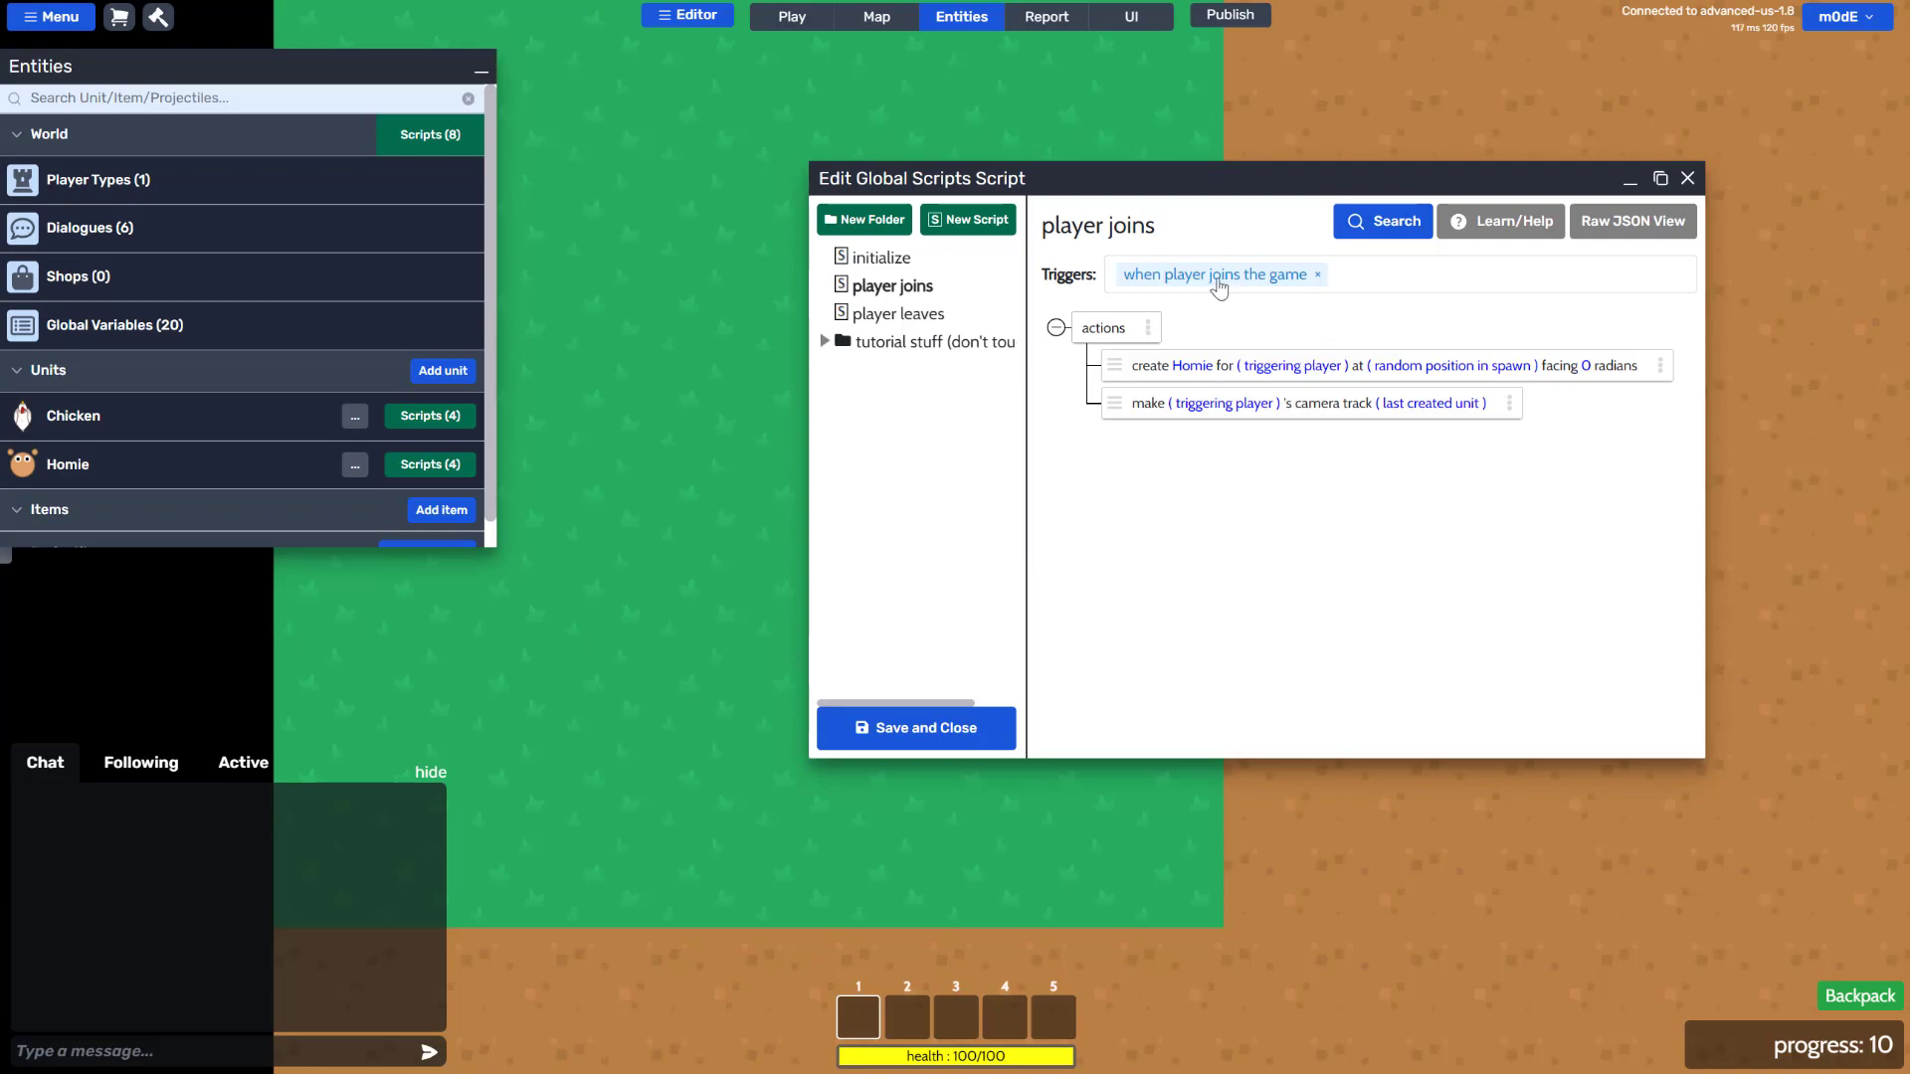
pyautogui.moveTo(1219, 312)
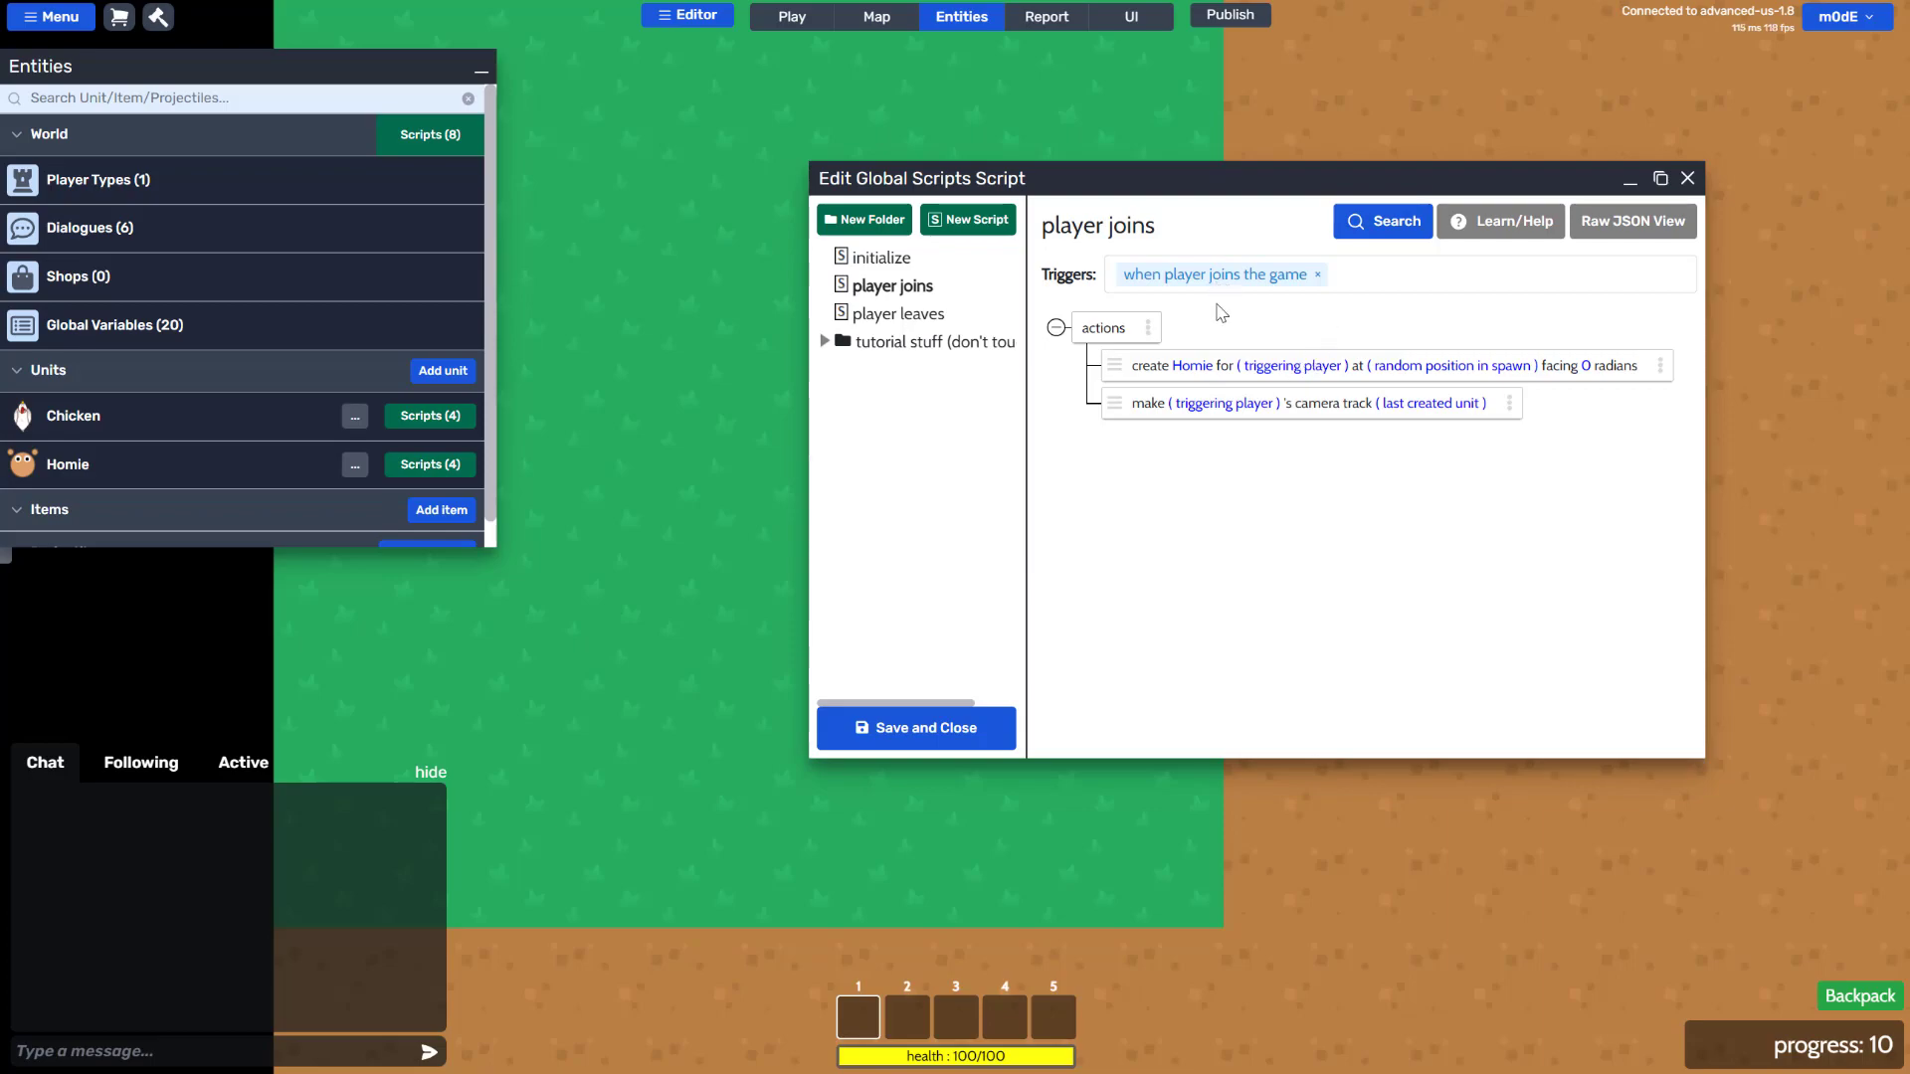